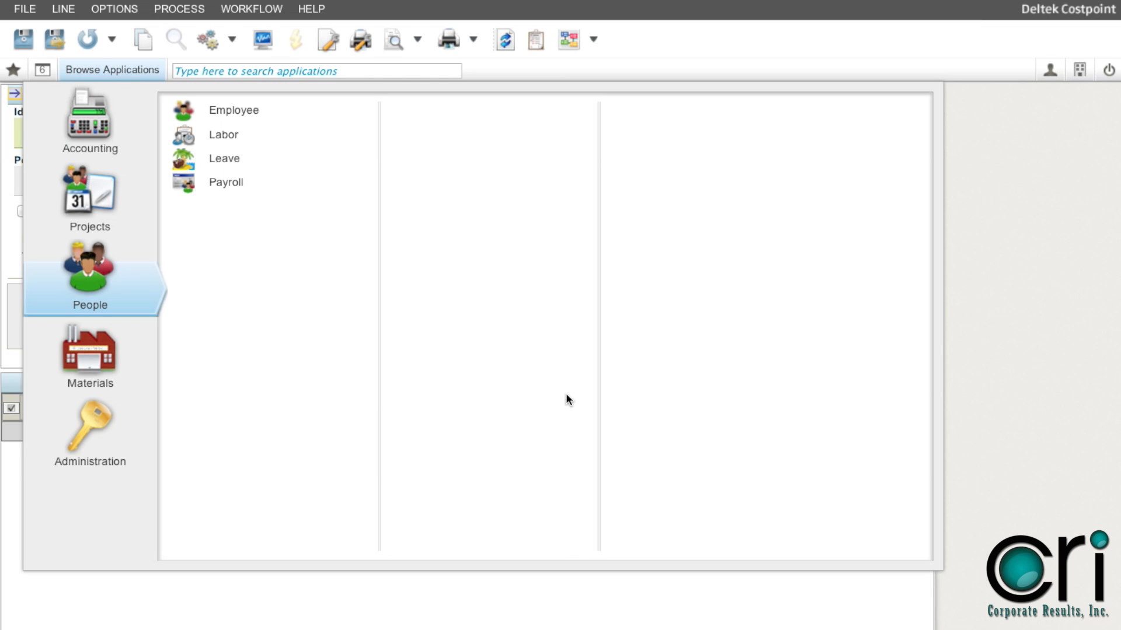
pyautogui.moveTo(563, 401)
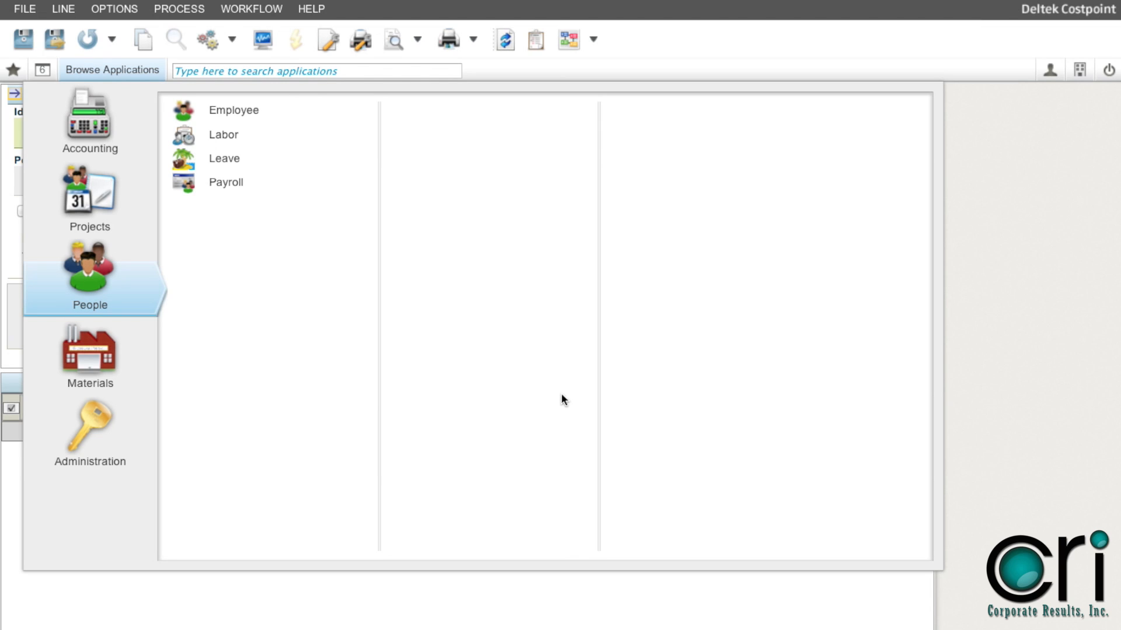
pyautogui.moveTo(523, 399)
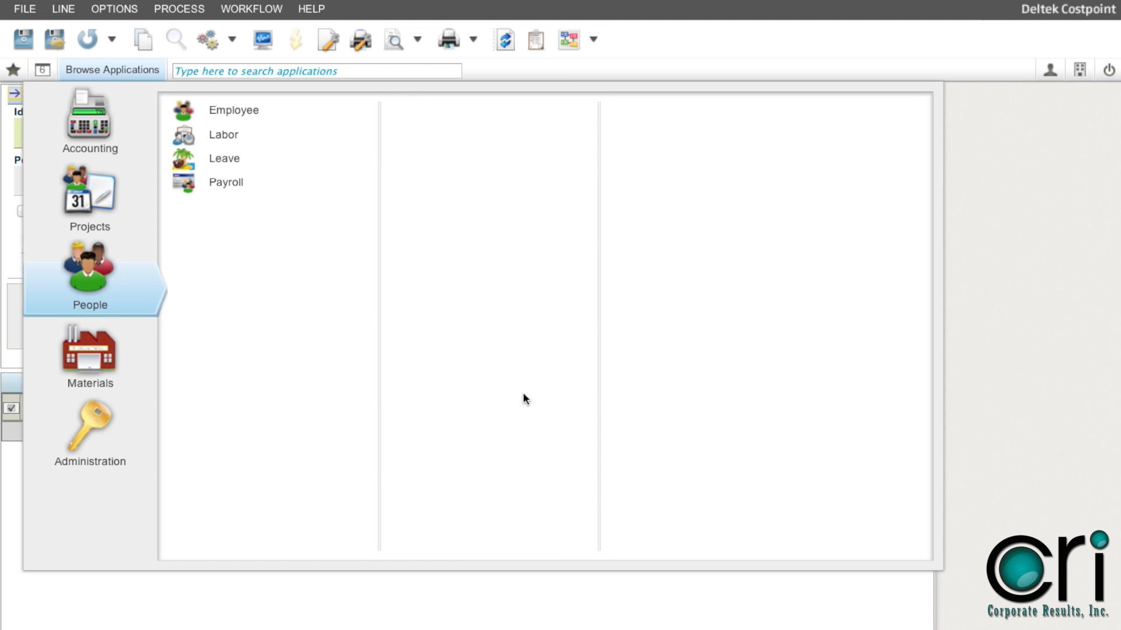
pyautogui.moveTo(443, 390)
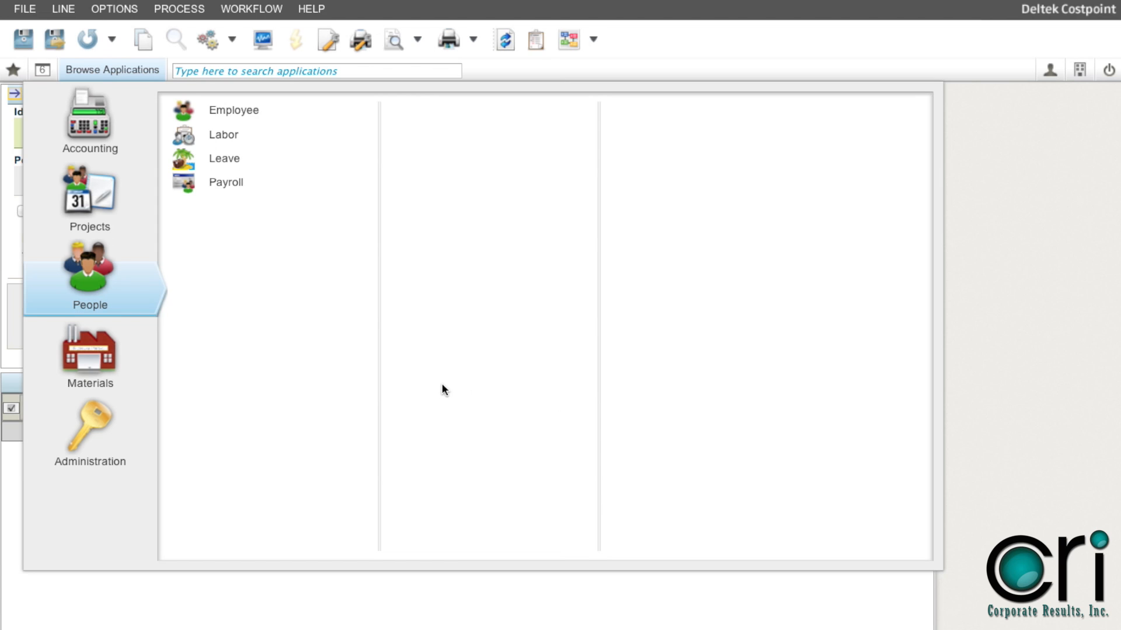
pyautogui.moveTo(222, 334)
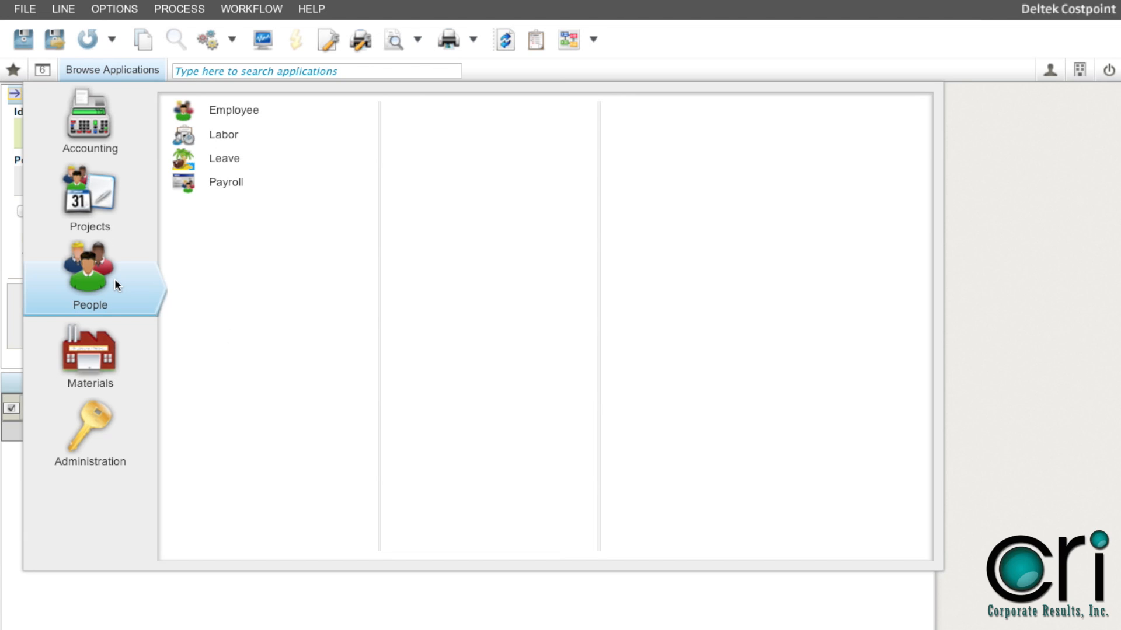
pyautogui.moveTo(135, 278)
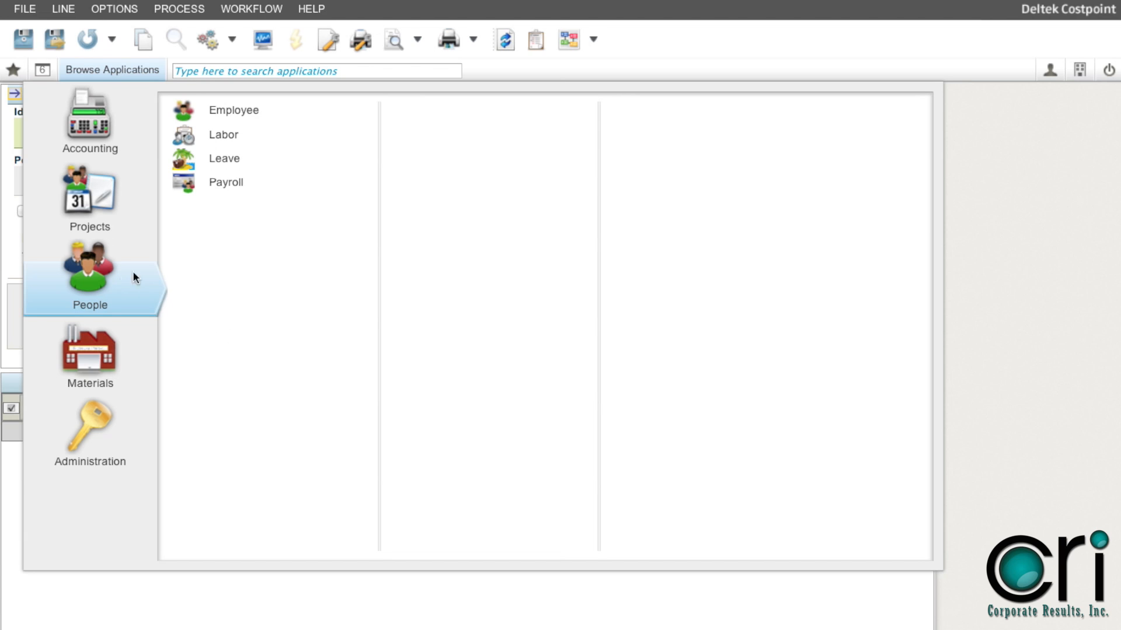
# Navigate People > Leave > Leave Controls and bring up Configure Leave Settings
pyautogui.click(224, 159)
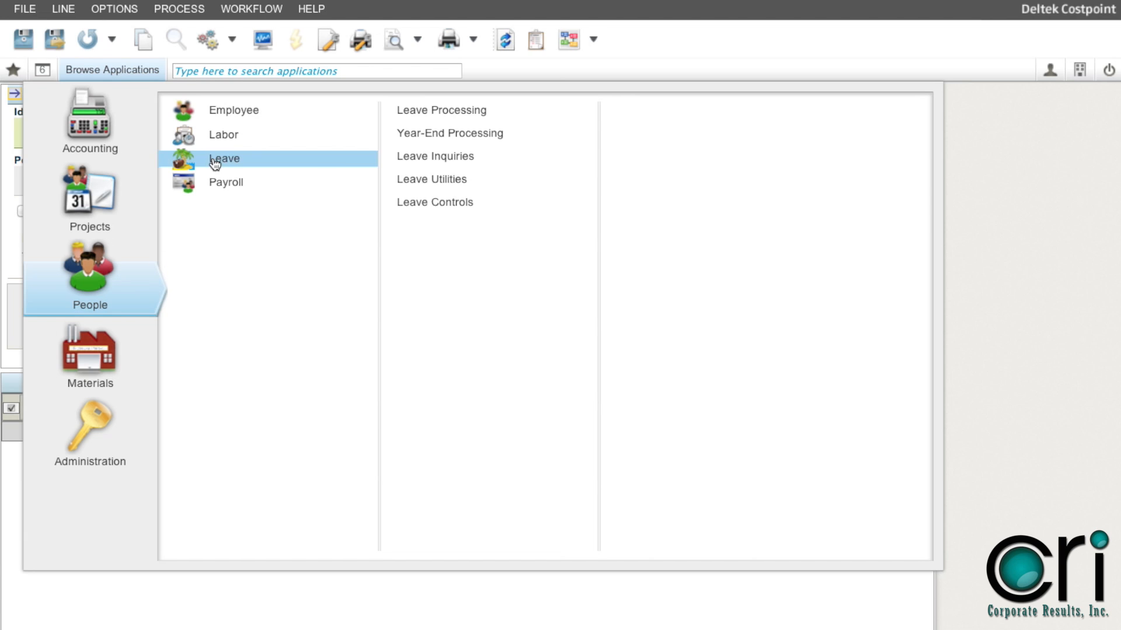
pyautogui.click(434, 202)
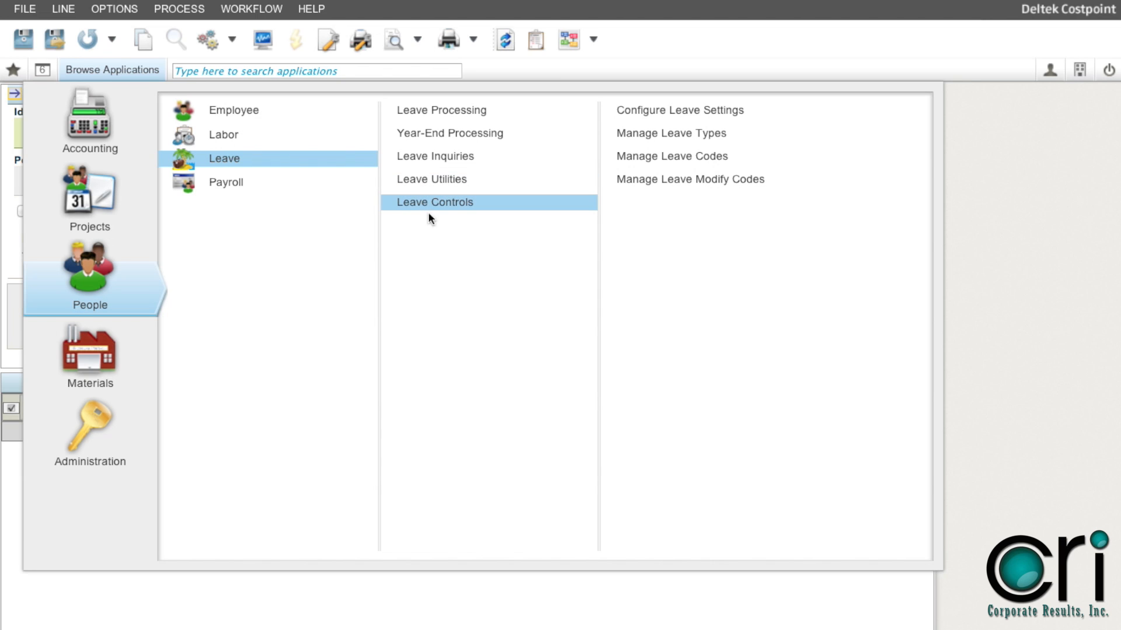
pyautogui.click(675, 110)
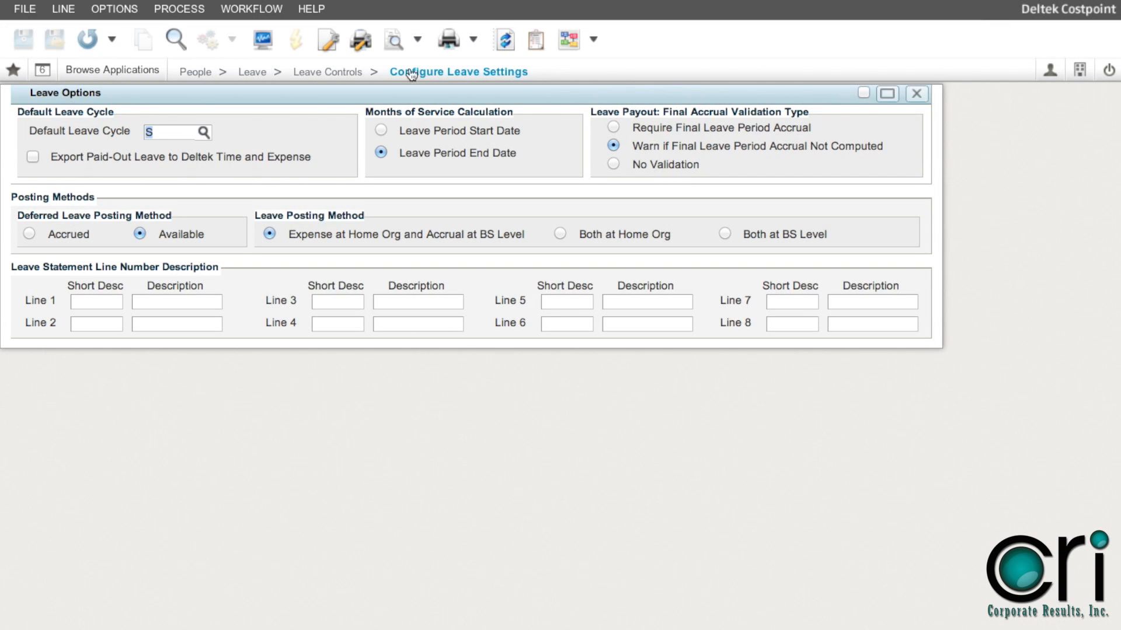
# Return to Browse Applications at the Leave Controls application list
pyautogui.click(112, 70)
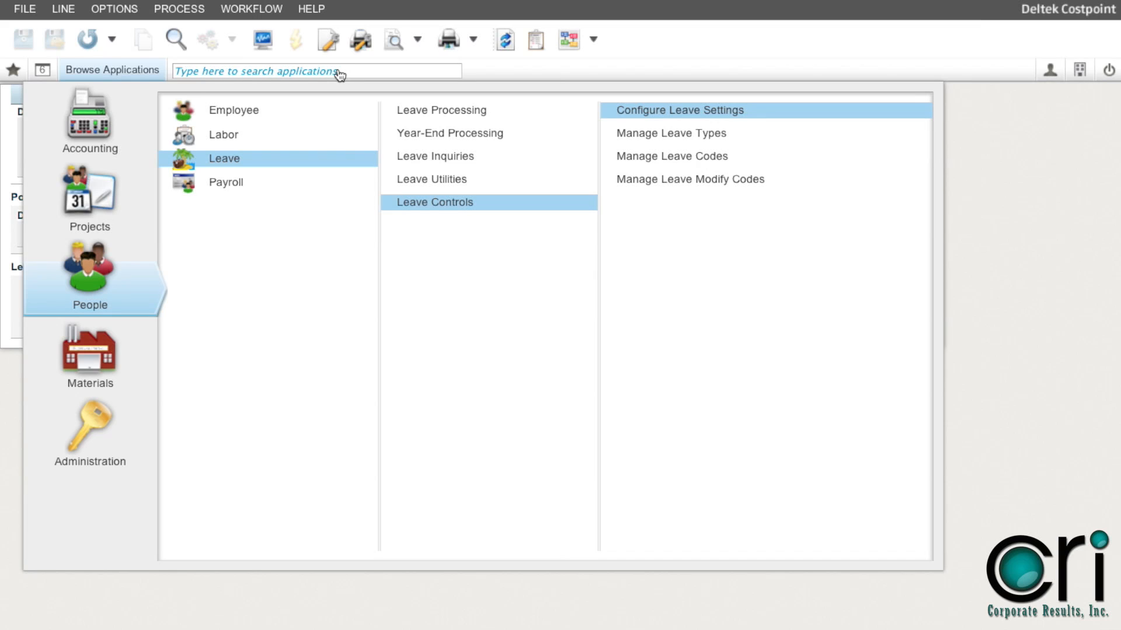
pyautogui.moveTo(550, 112)
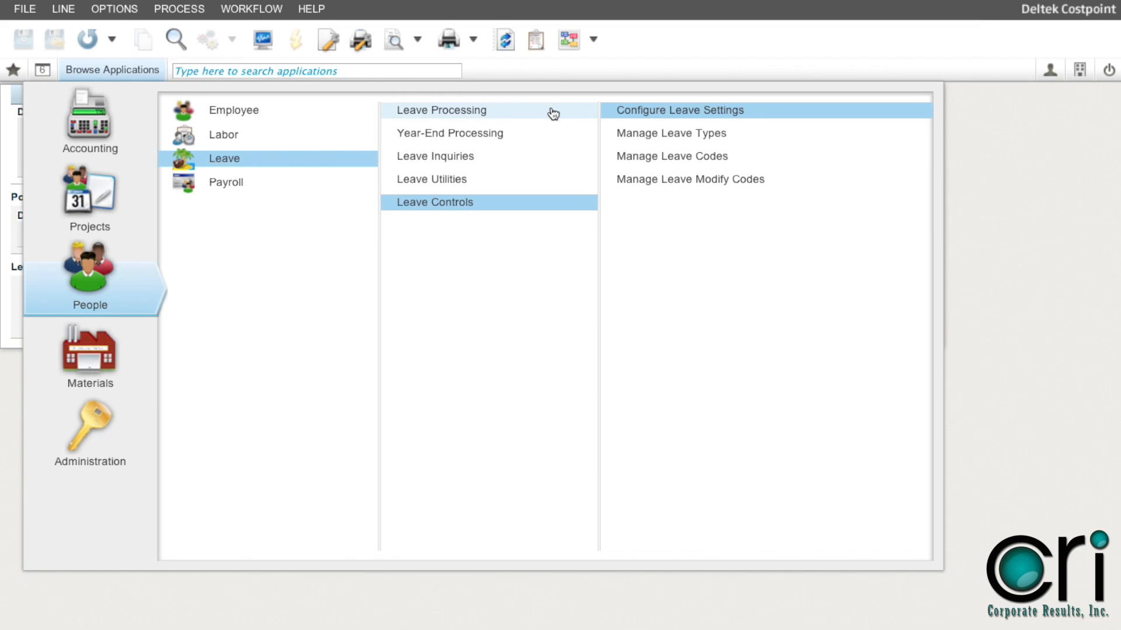
# Show Manage Leave Types listing SICK, VACP and VACR with expense and accrual accounts
pyautogui.click(671, 133)
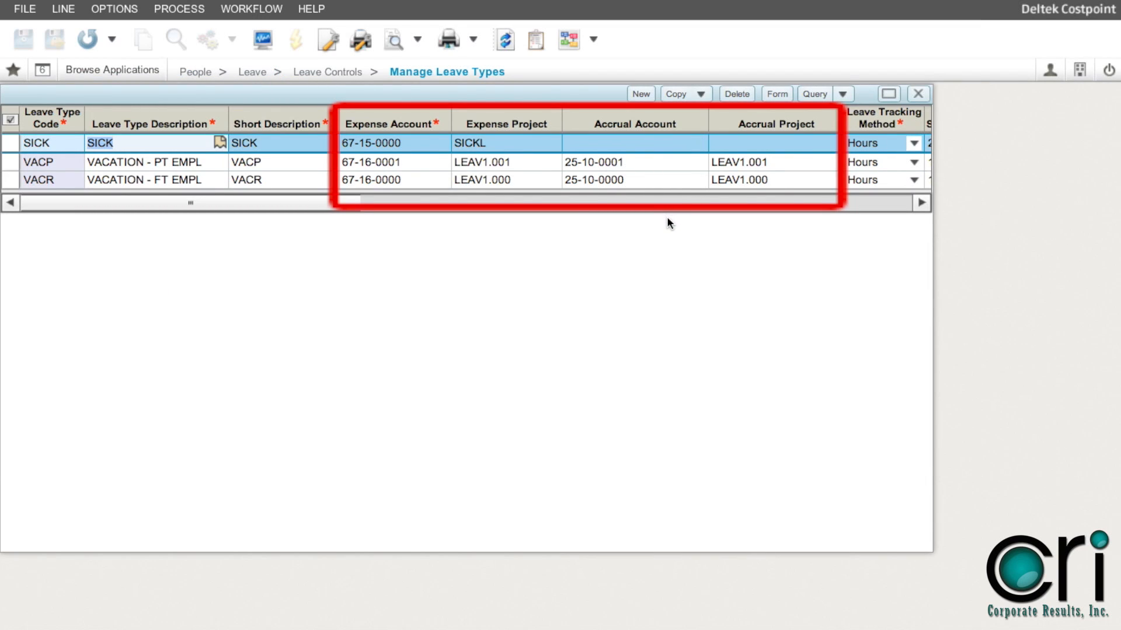
pyautogui.moveTo(665, 225)
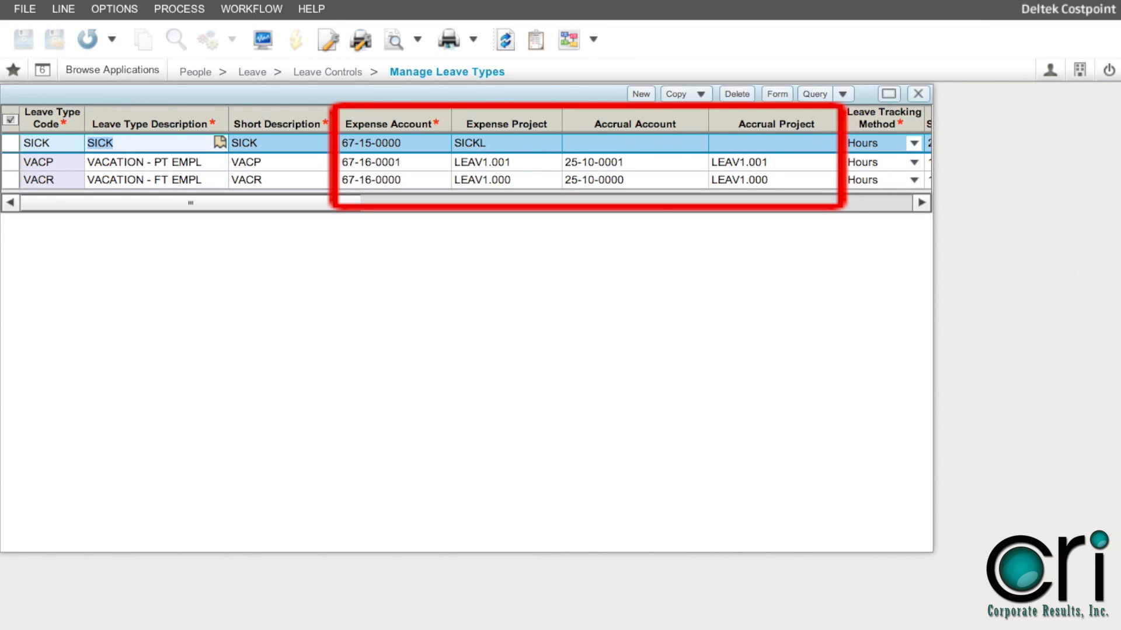
pyautogui.moveTo(1086, 320)
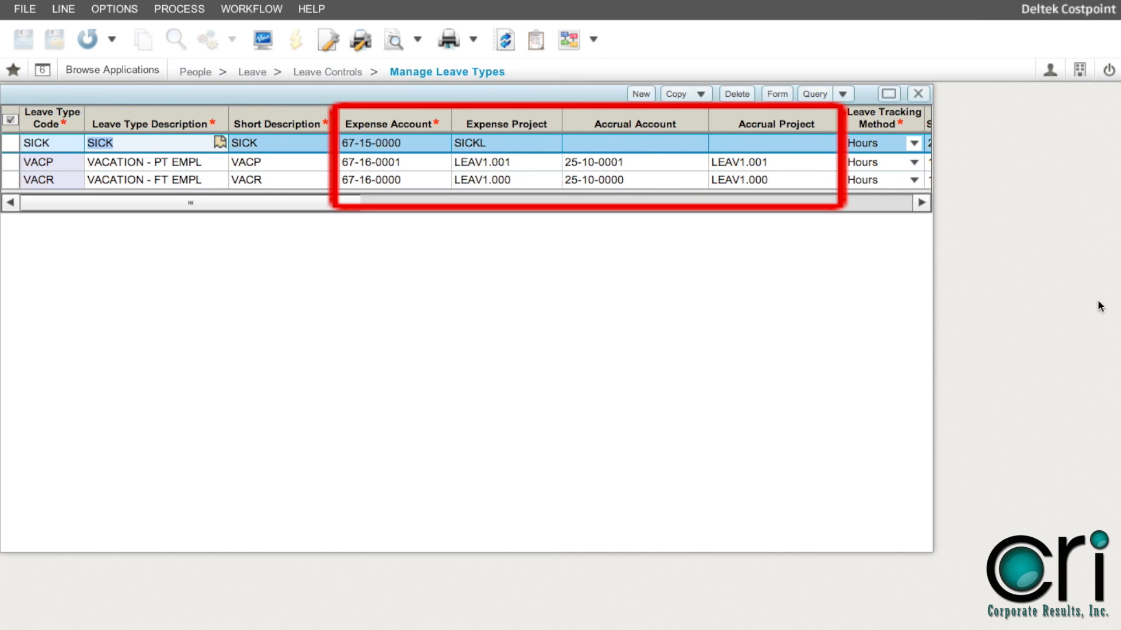
pyautogui.moveTo(801, 290)
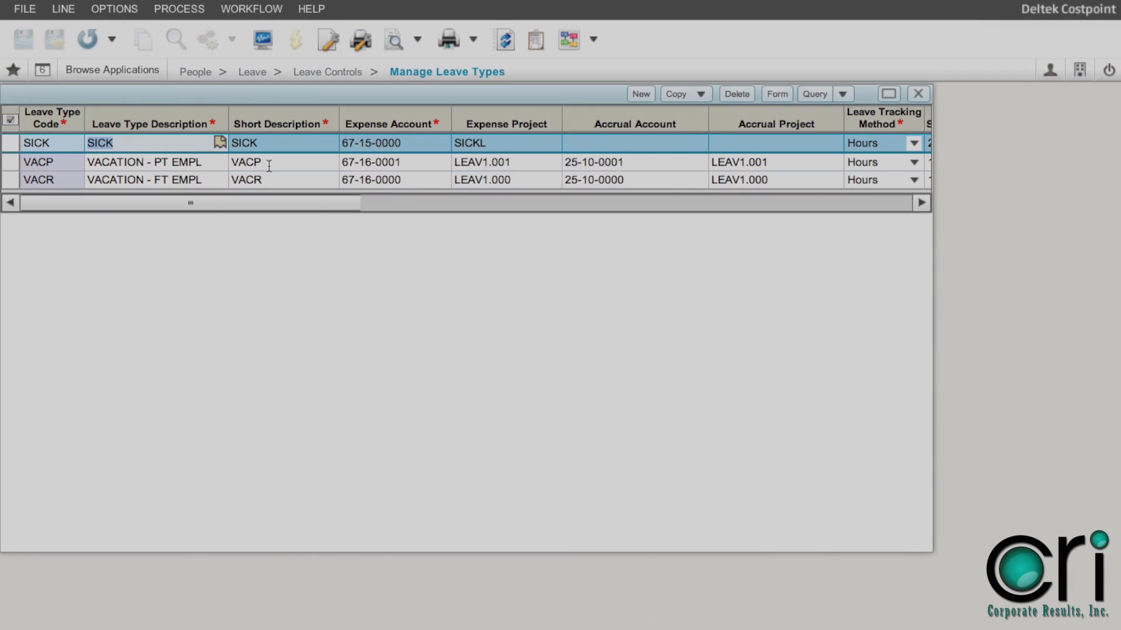
# Navigate to Leave Utilities and bring up Reconcile Leave Balances with an empty form
pyautogui.click(112, 69)
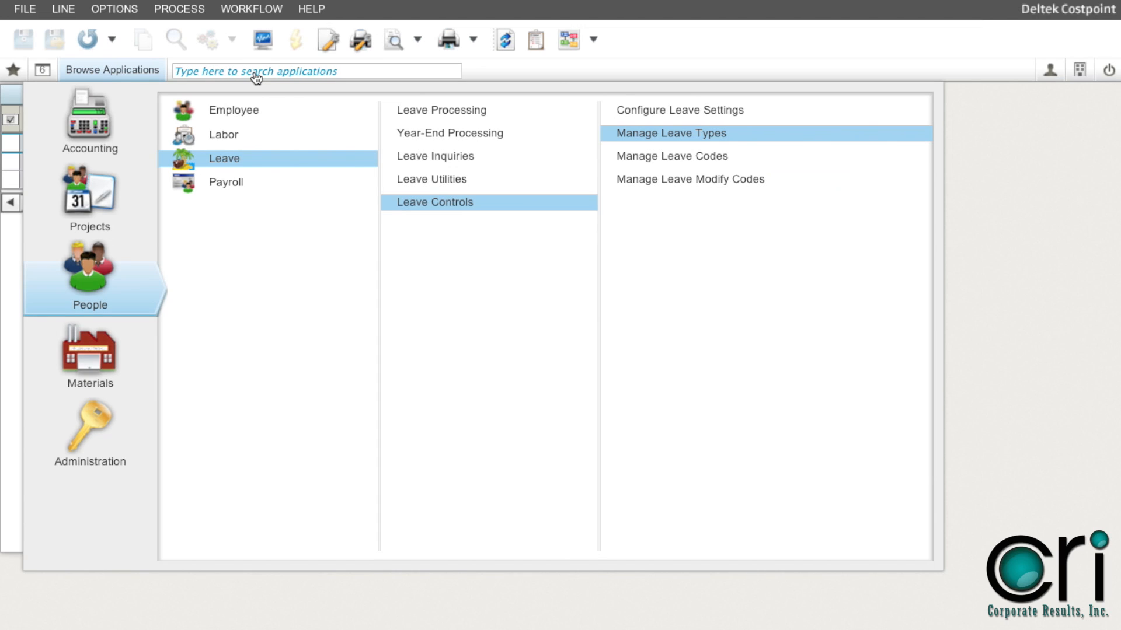
pyautogui.moveTo(439, 184)
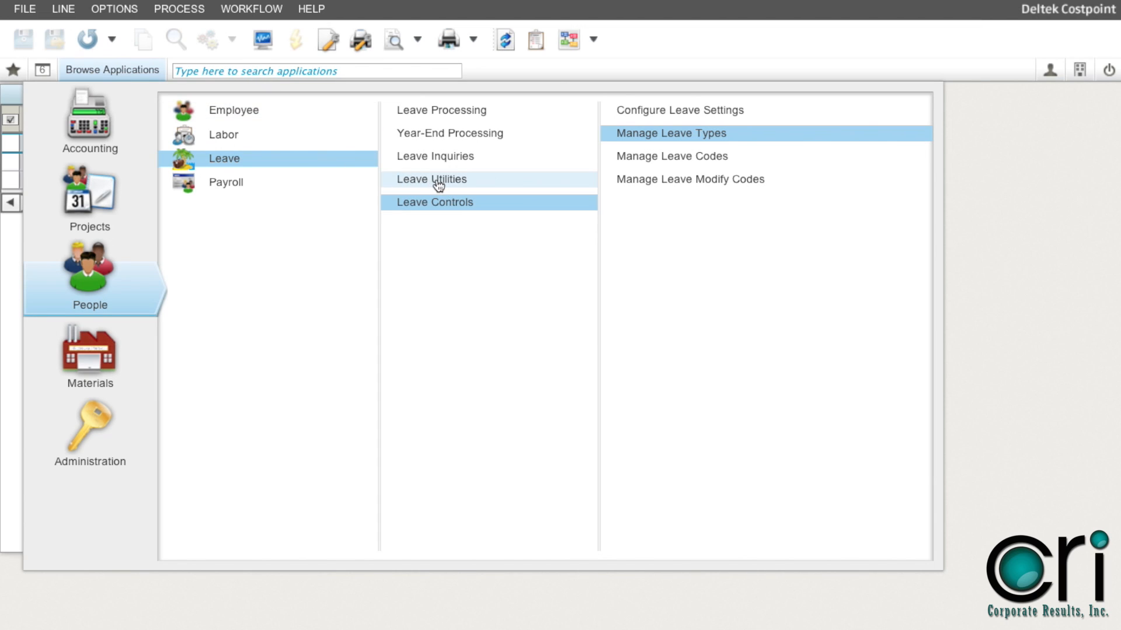
pyautogui.click(437, 183)
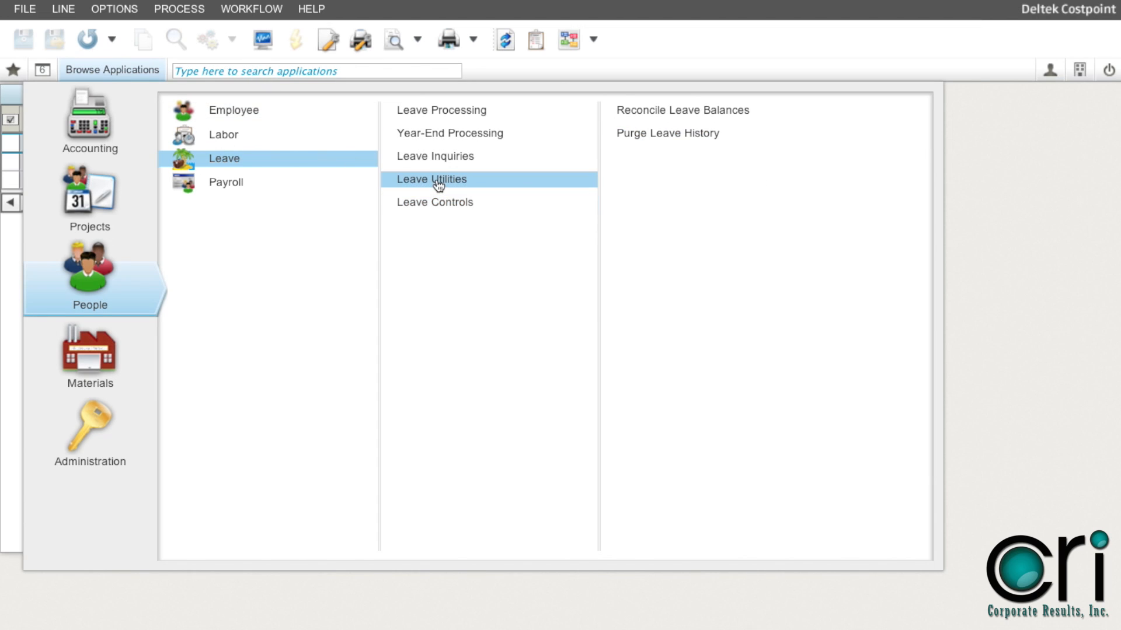
pyautogui.click(683, 110)
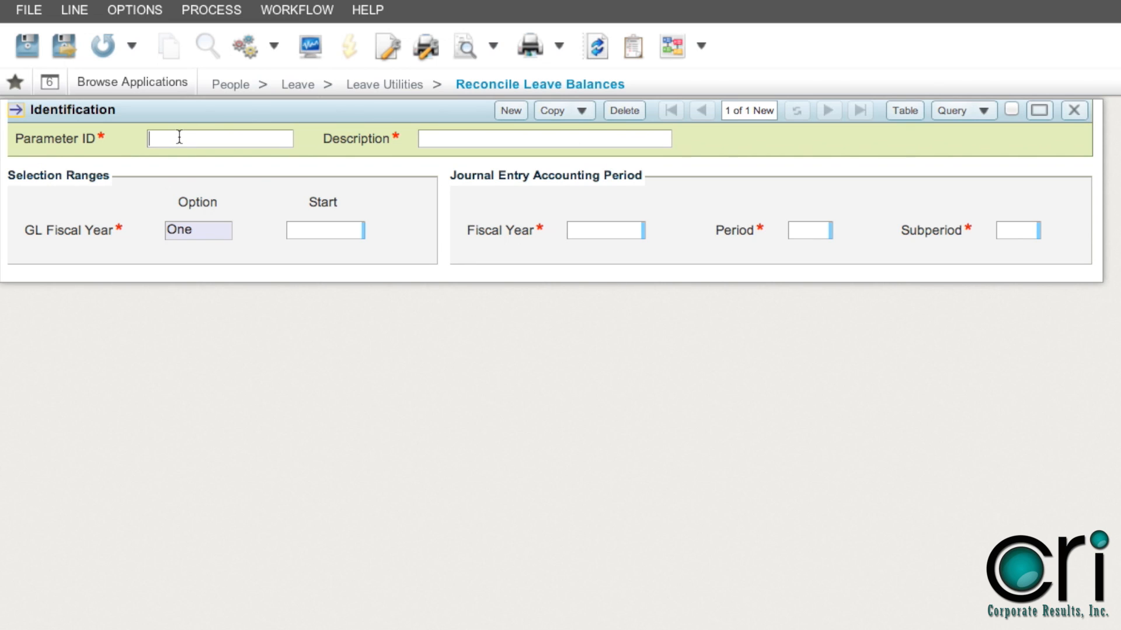
# Enter parameter LEAVE RECON, 'Create JE to True Up Leave Bal', GL fiscal year 2013, JE period 2013/11/1
pyautogui.write('LEAVE RECON')
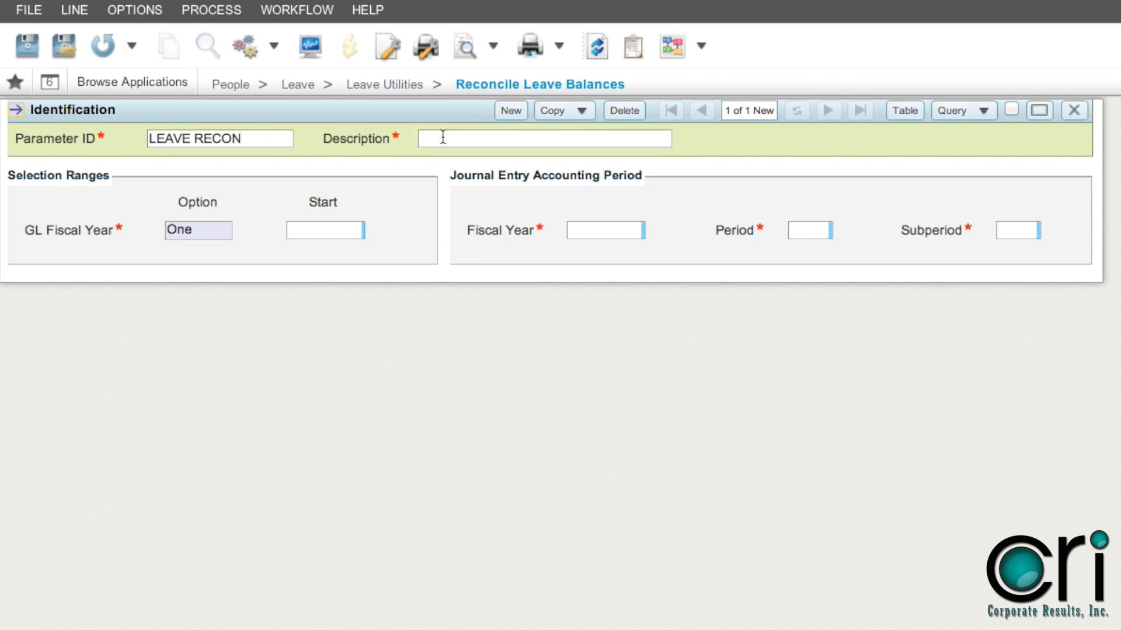
pyautogui.write('Create JE to True Up Leave Bal')
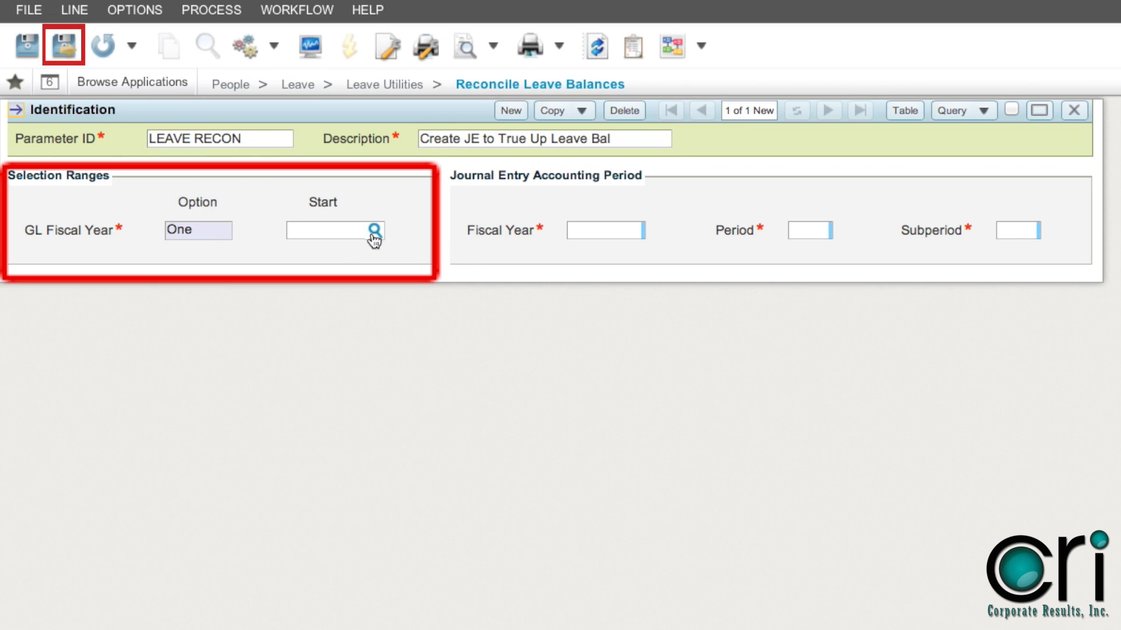
pyautogui.write('2013')
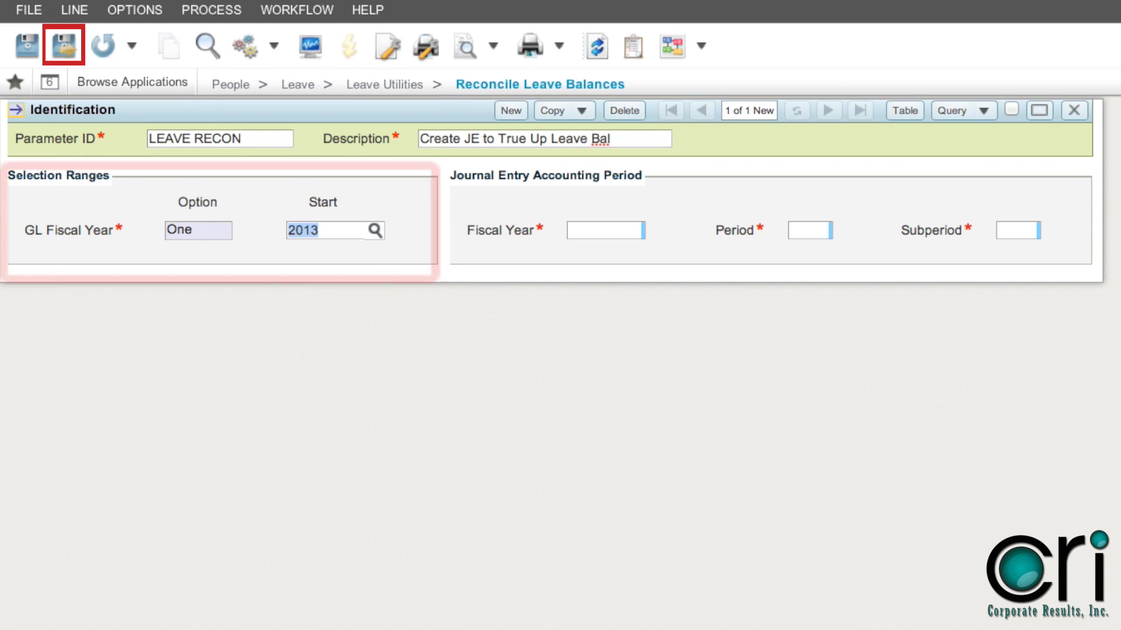
pyautogui.click(615, 230)
pyautogui.write('2013')
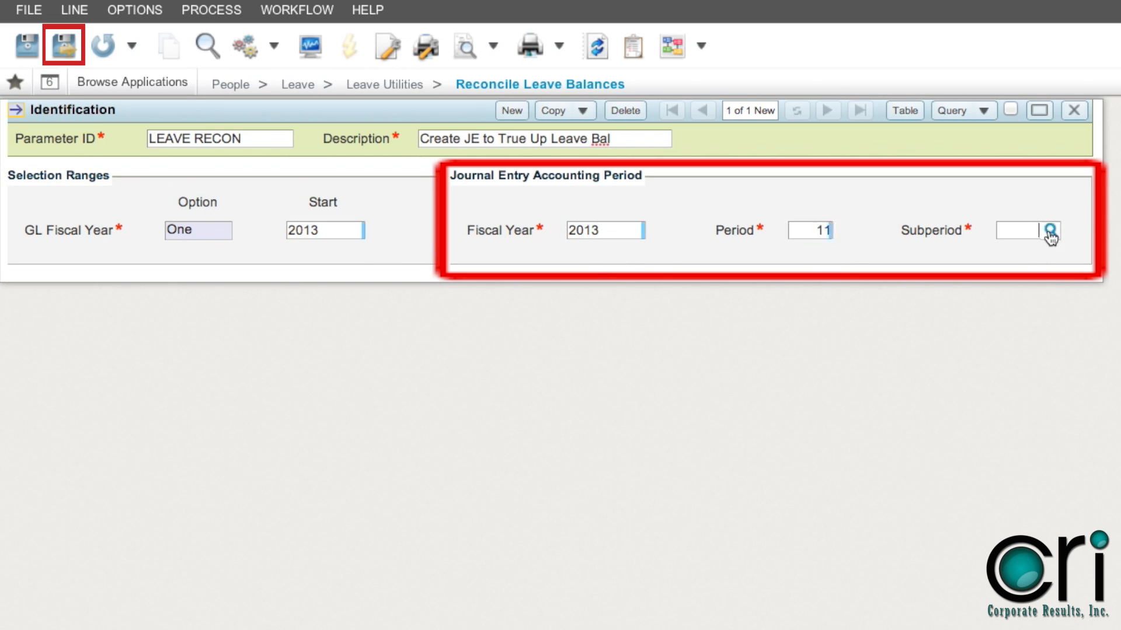
pyautogui.write('1')
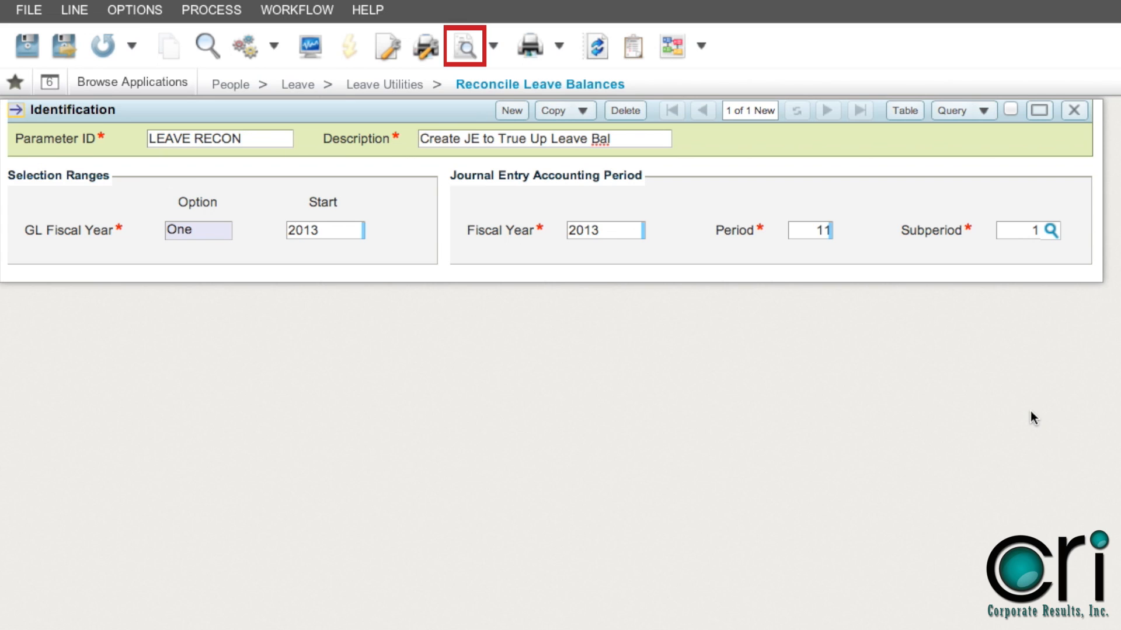
pyautogui.moveTo(7, 44)
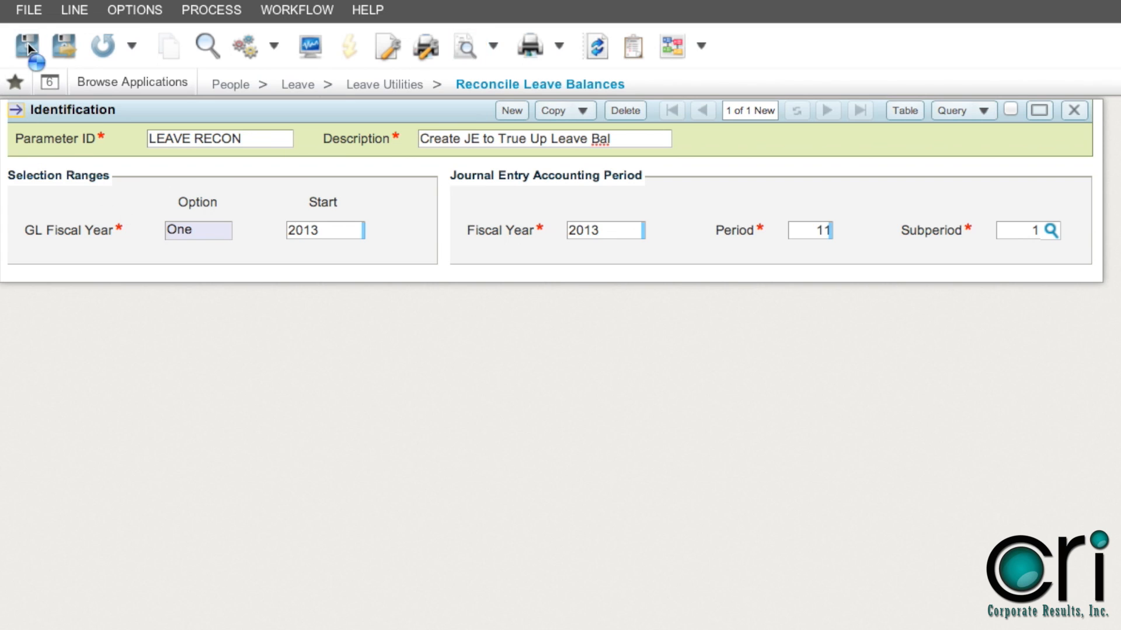
# Save the LEAVE RECON parameter record and list the reconciliation process options
pyautogui.click(25, 45)
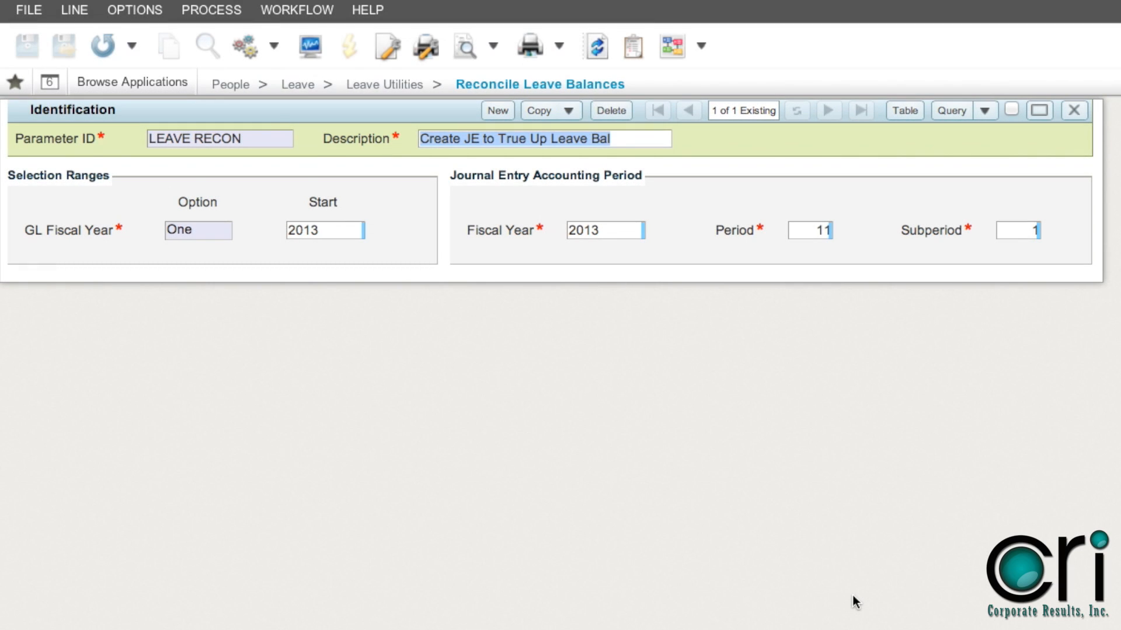
pyautogui.moveTo(677, 364)
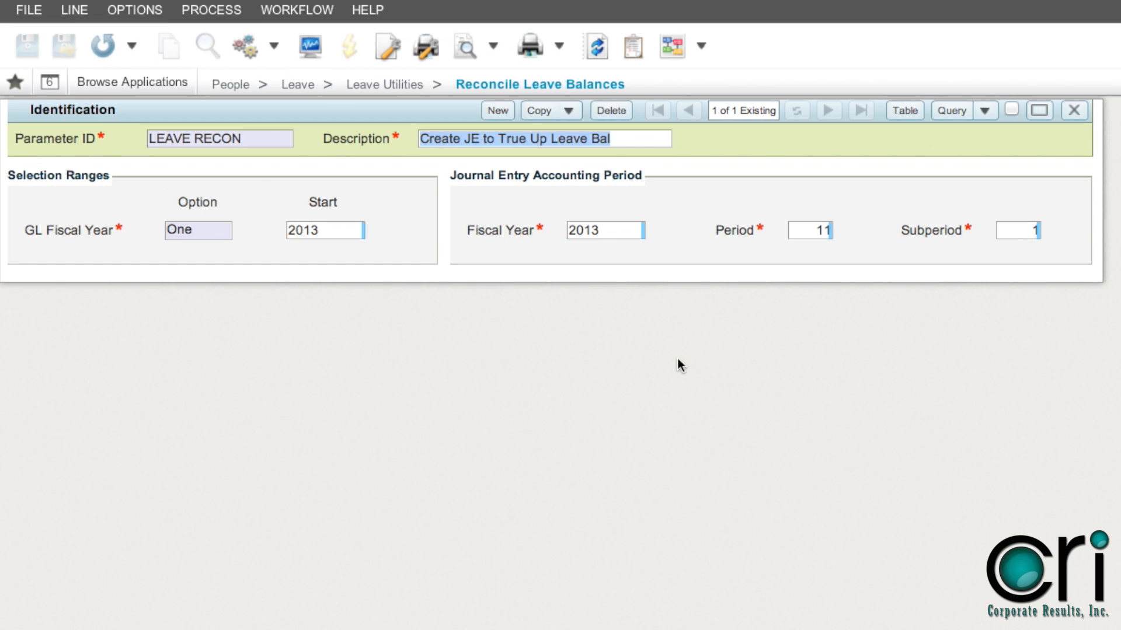
pyautogui.moveTo(441, 328)
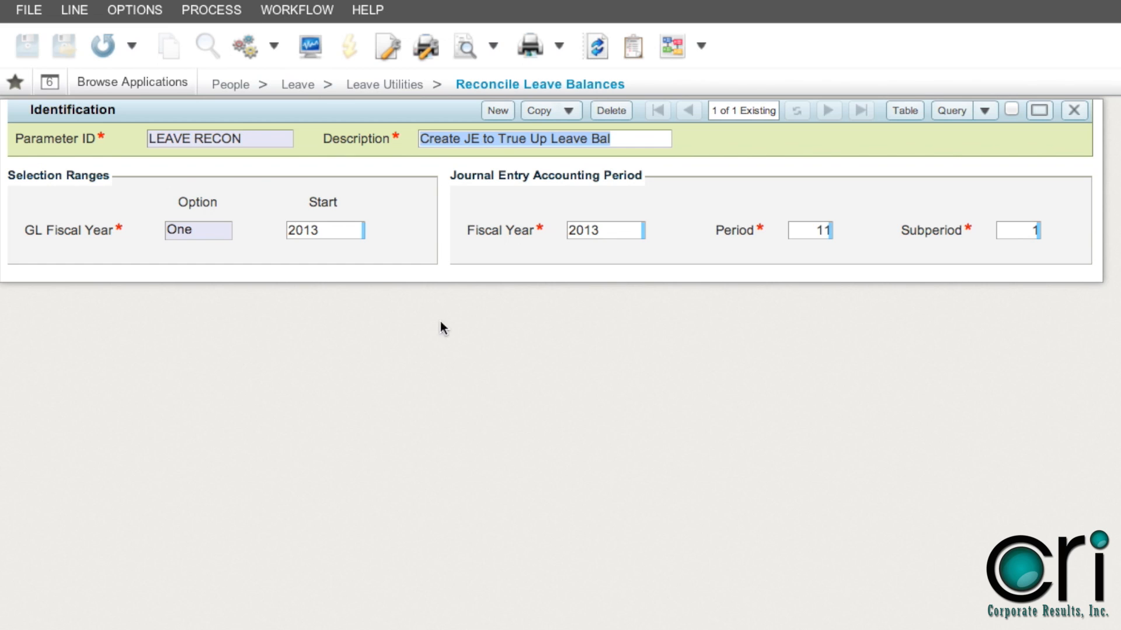
pyautogui.click(274, 45)
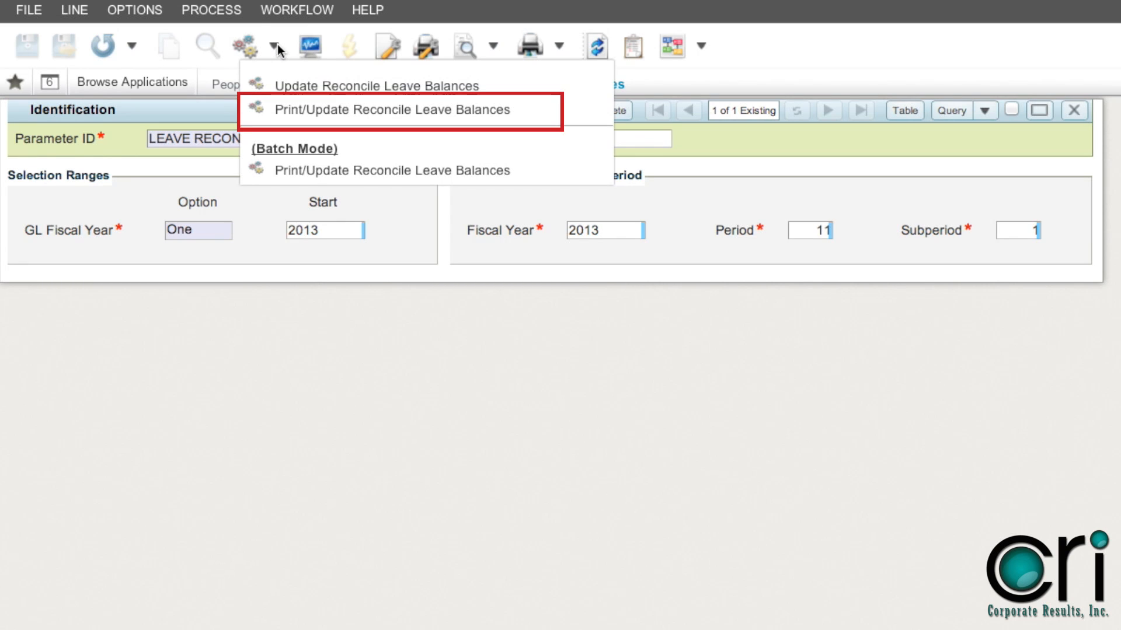
# Run Print/Update Reconcile Leave Balances, producing Journal Entry # 1
pyautogui.click(390, 110)
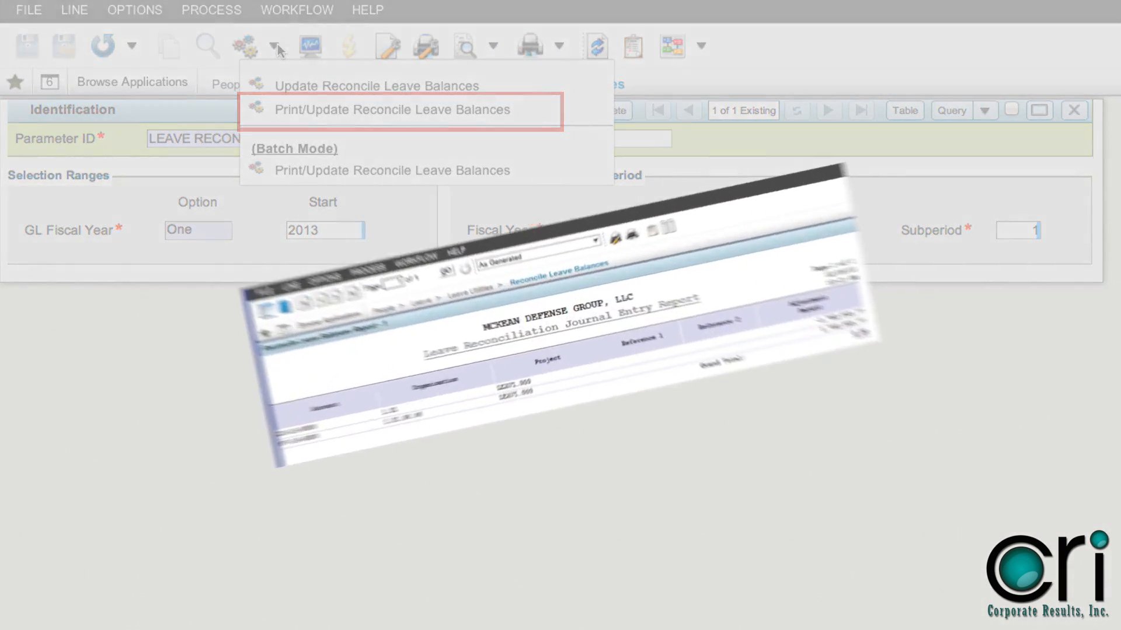
pyautogui.click(395, 110)
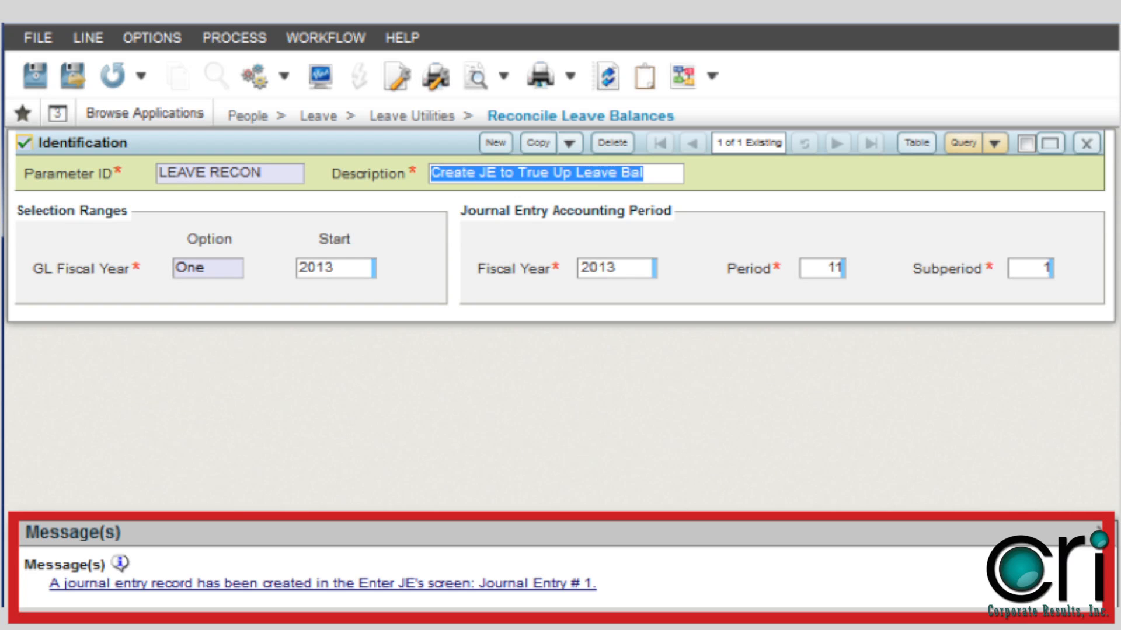
# Return to Browse Applications showing the People application categories
pyautogui.click(144, 112)
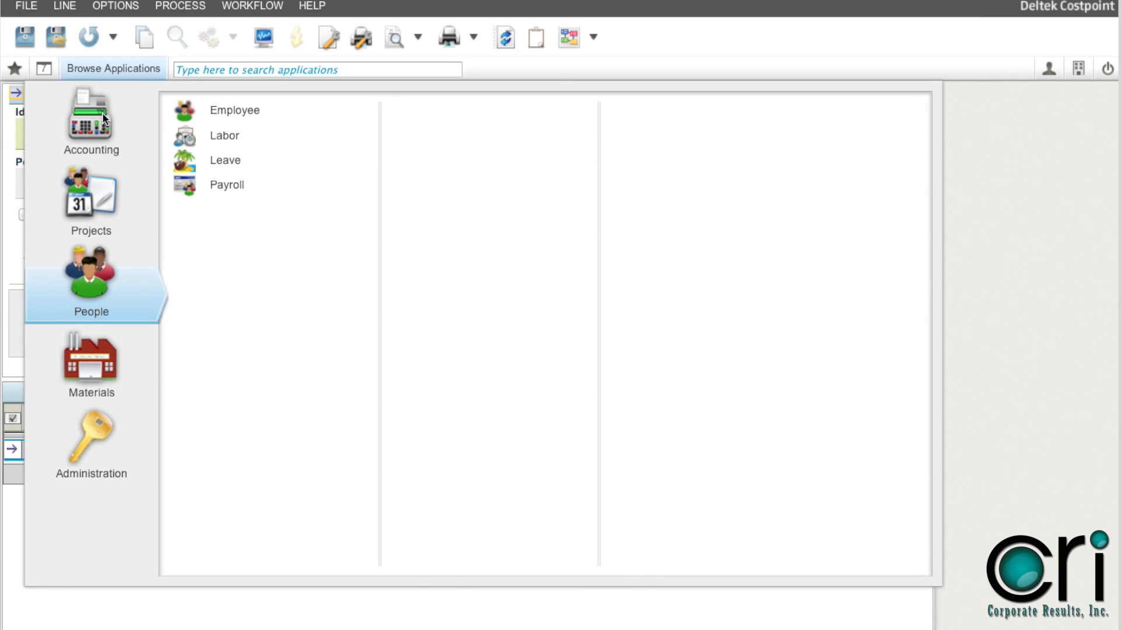
# Navigate Accounting > General Ledger > Journal Entry Processing to Manage Journal Entries showing entry 1, Leave Reconciliation
pyautogui.click(90, 119)
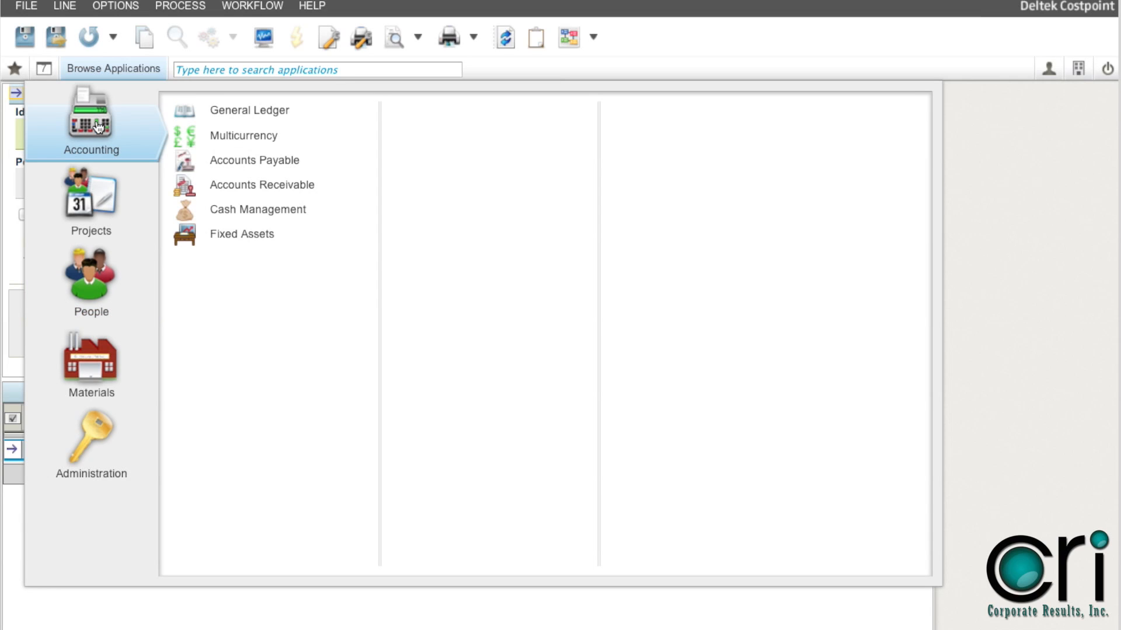
pyautogui.moveTo(273, 117)
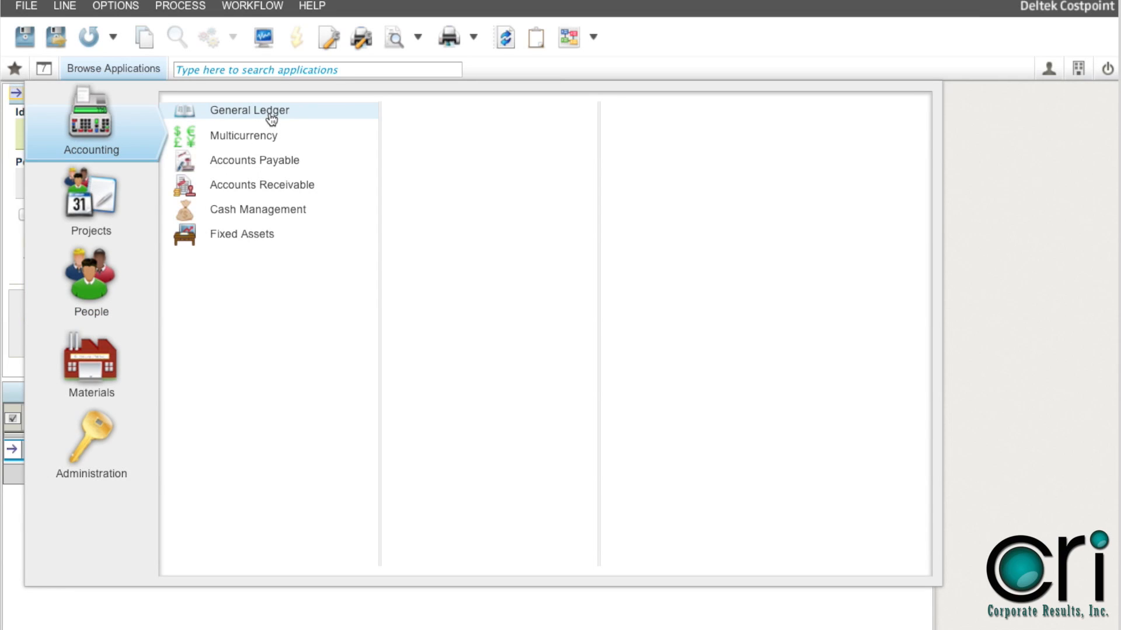
pyautogui.click(250, 111)
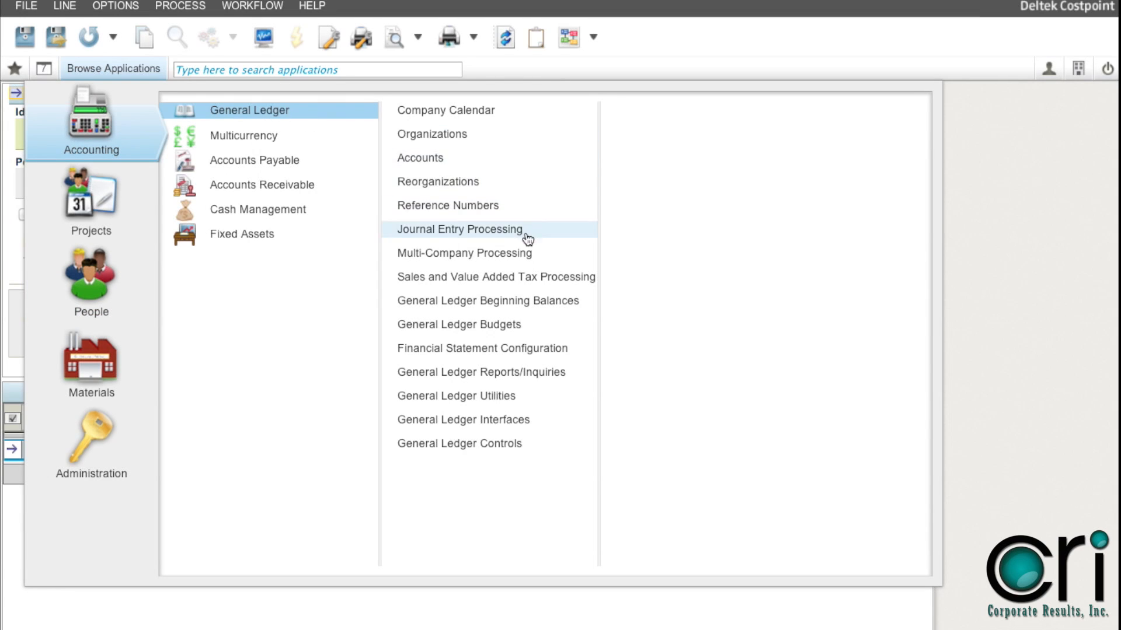
pyautogui.click(460, 229)
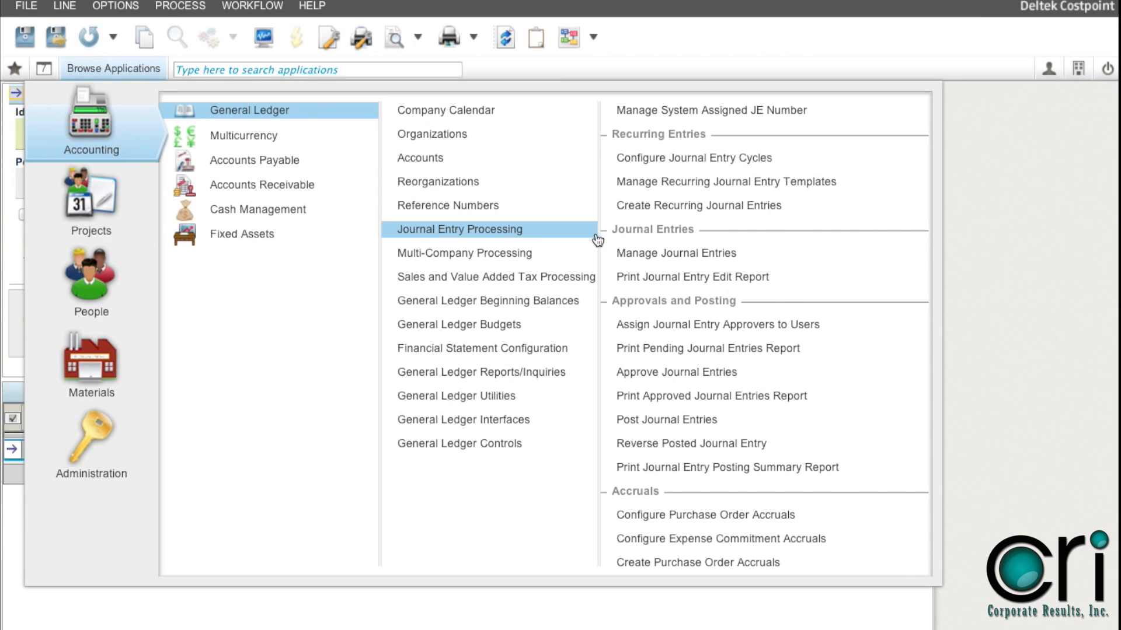
pyautogui.click(678, 253)
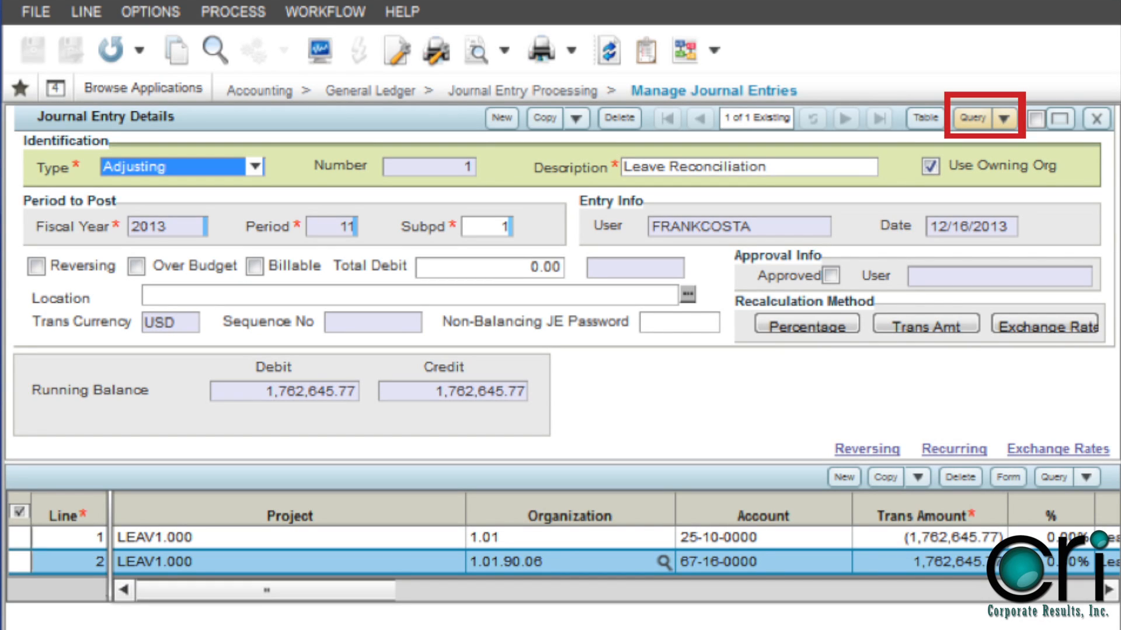